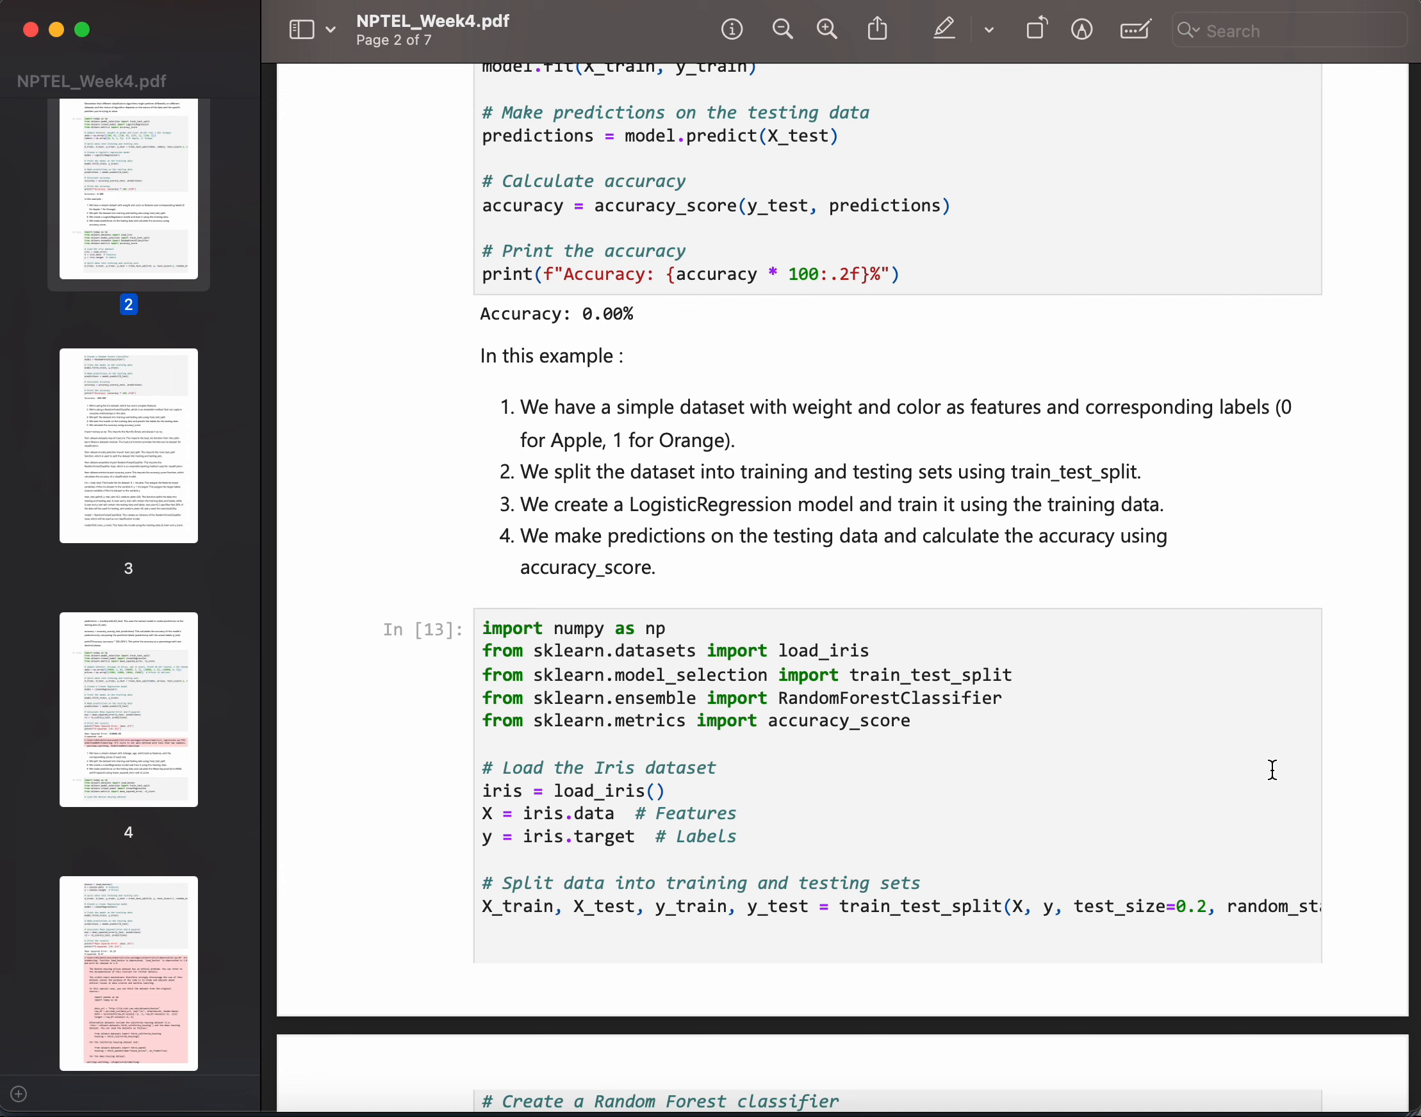
{"action": "scroll", "scroll_direction": "up", "scroll_amount": 3}
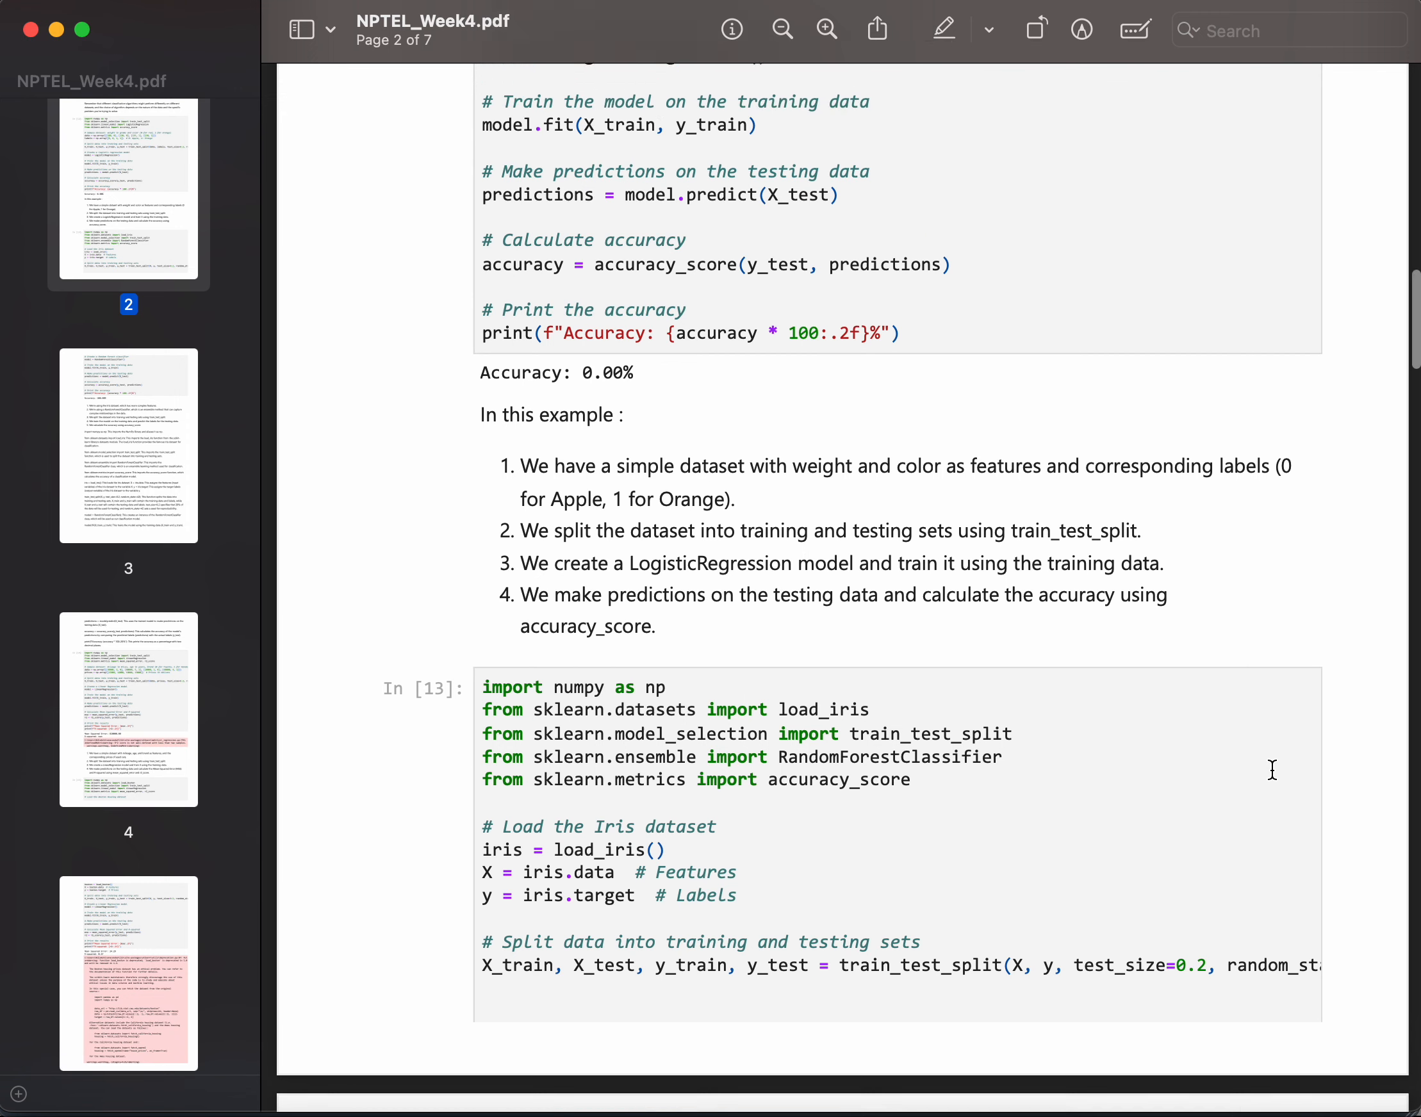
{"action": "scroll", "scroll_direction": "up", "scroll_amount": 3}
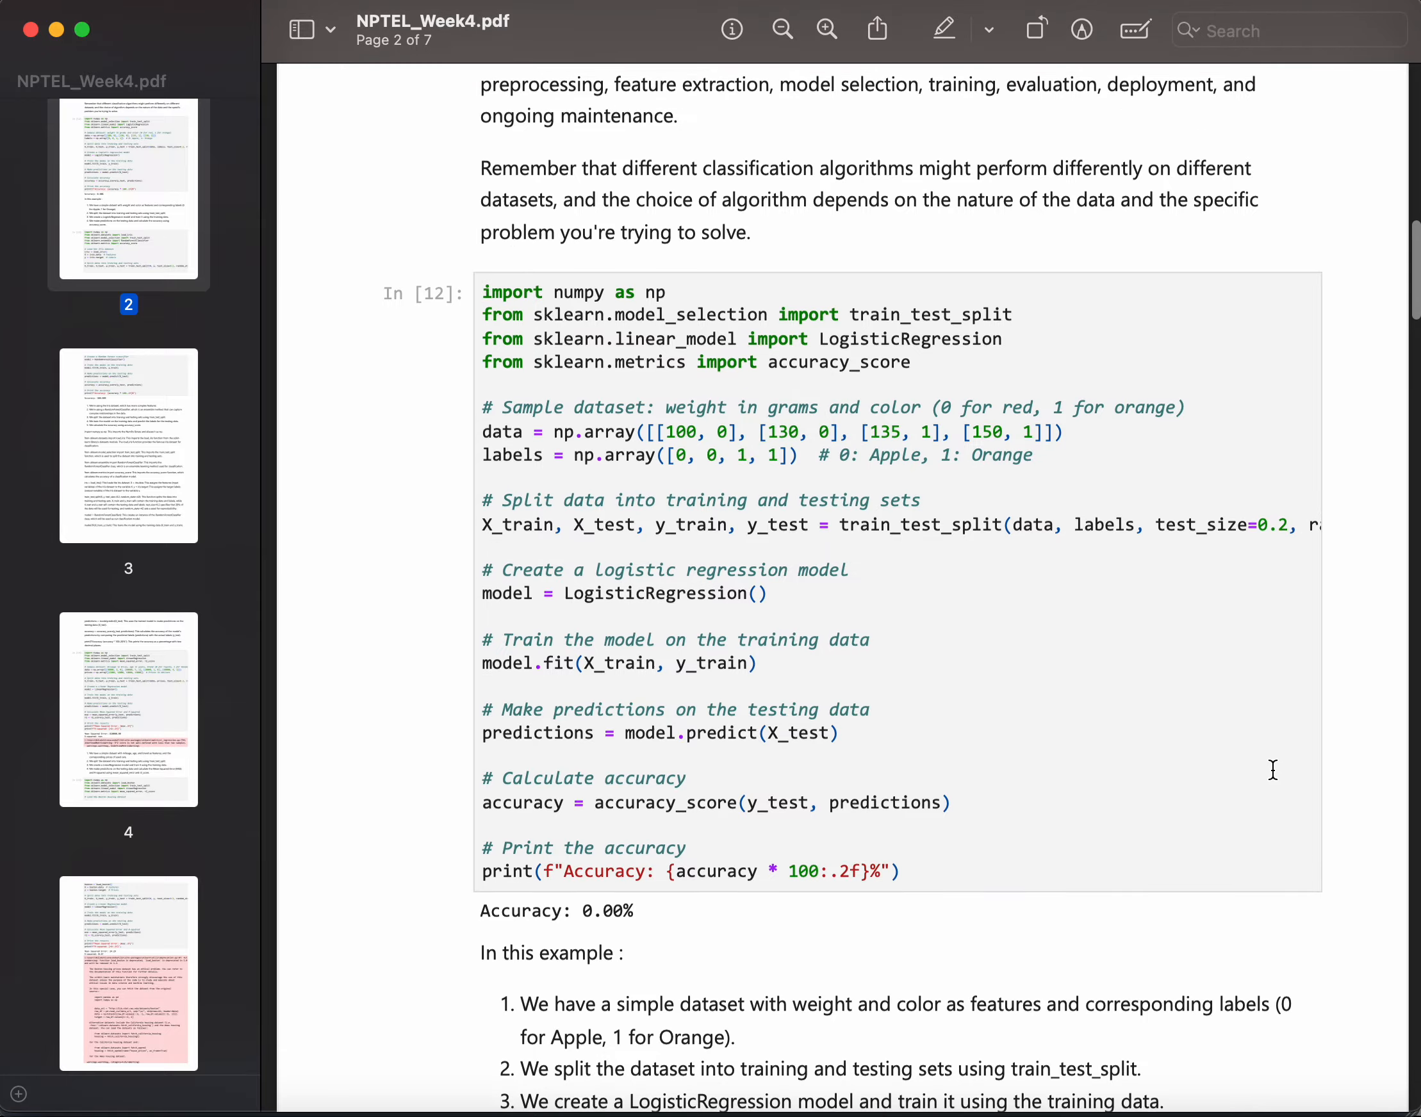
{"action": "scroll", "scroll_direction": "up", "scroll_amount": 3}
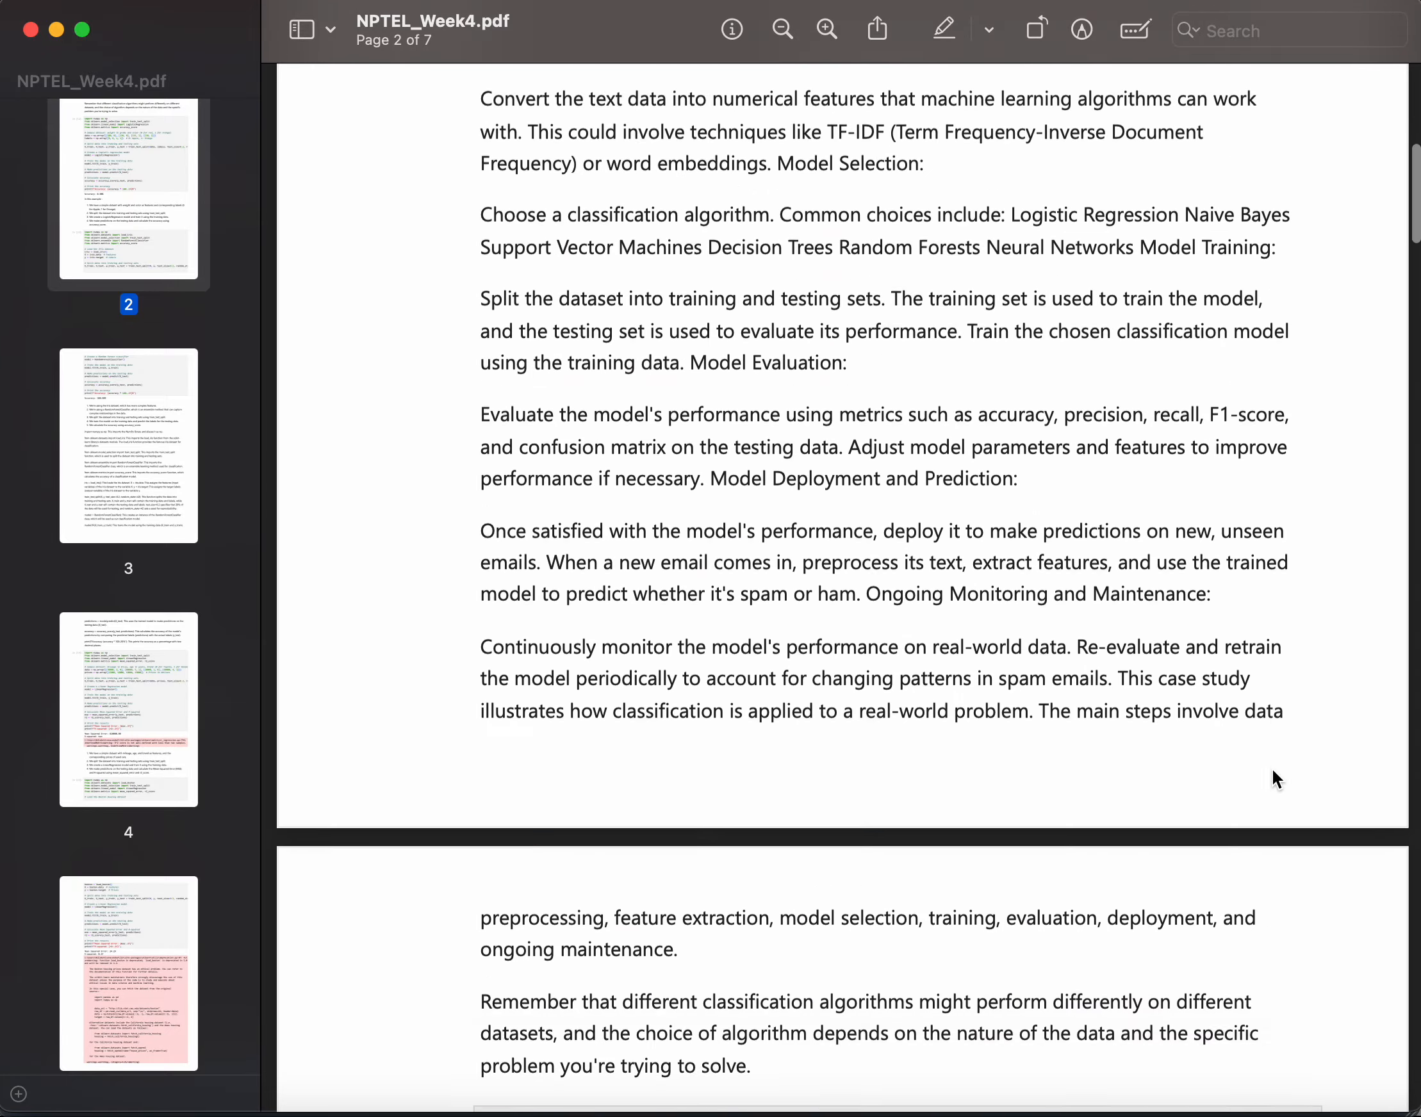
{"action": "scroll", "scroll_direction": "up", "scroll_amount": 3}
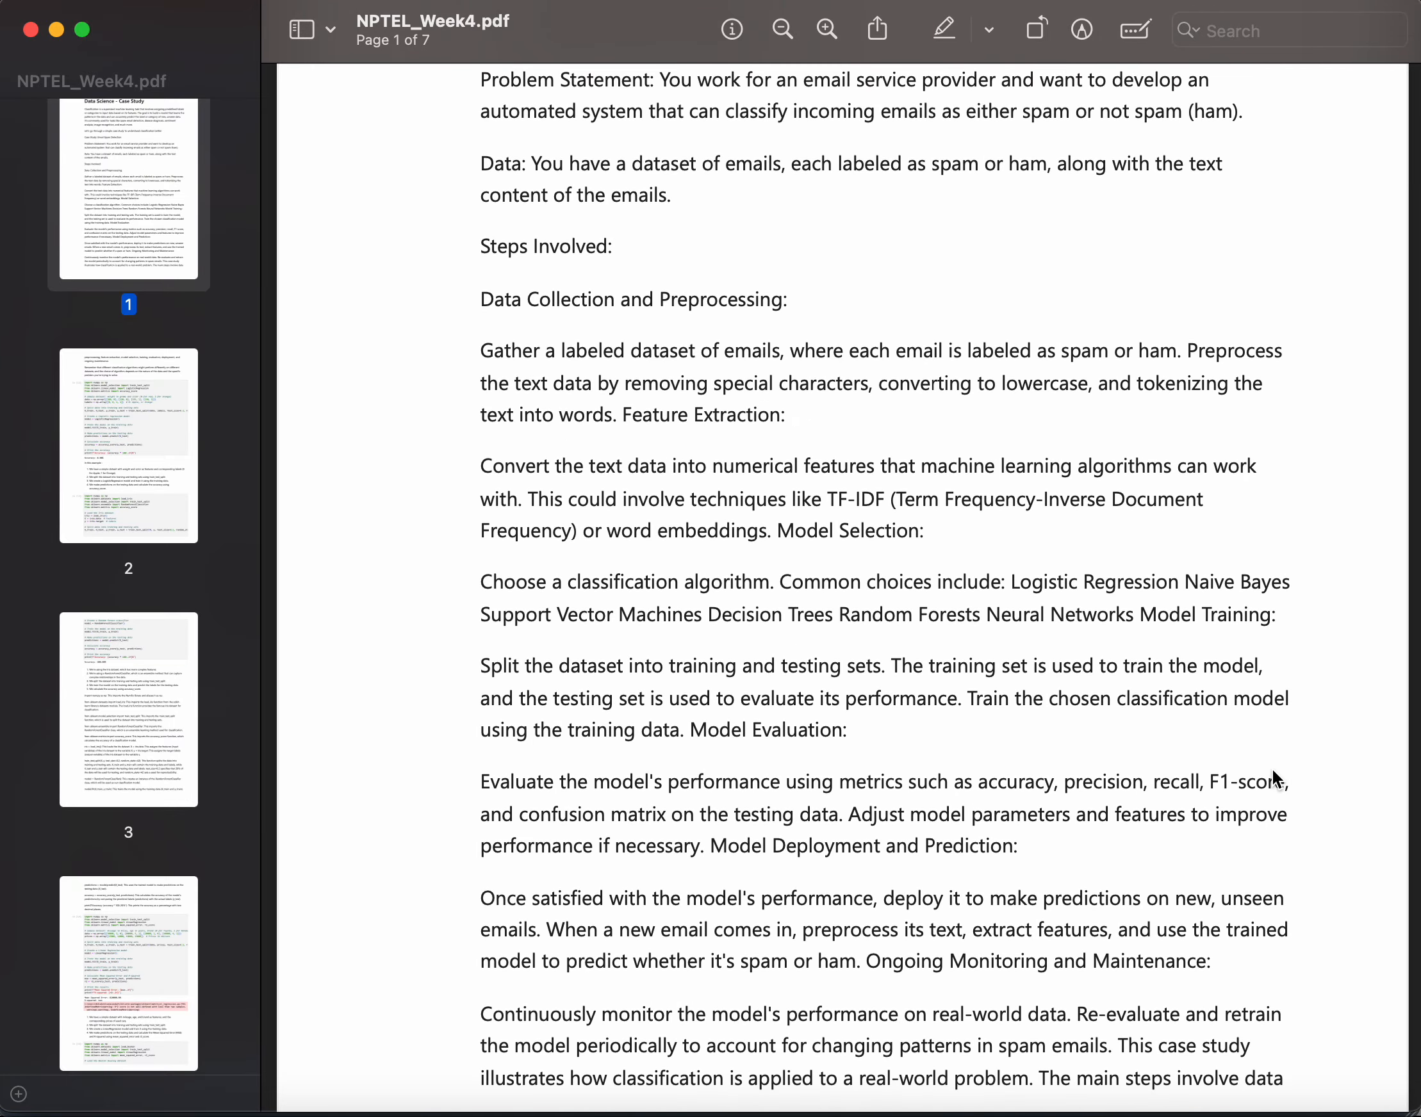
{"action": "scroll", "scroll_direction": "down", "scroll_amount": 3}
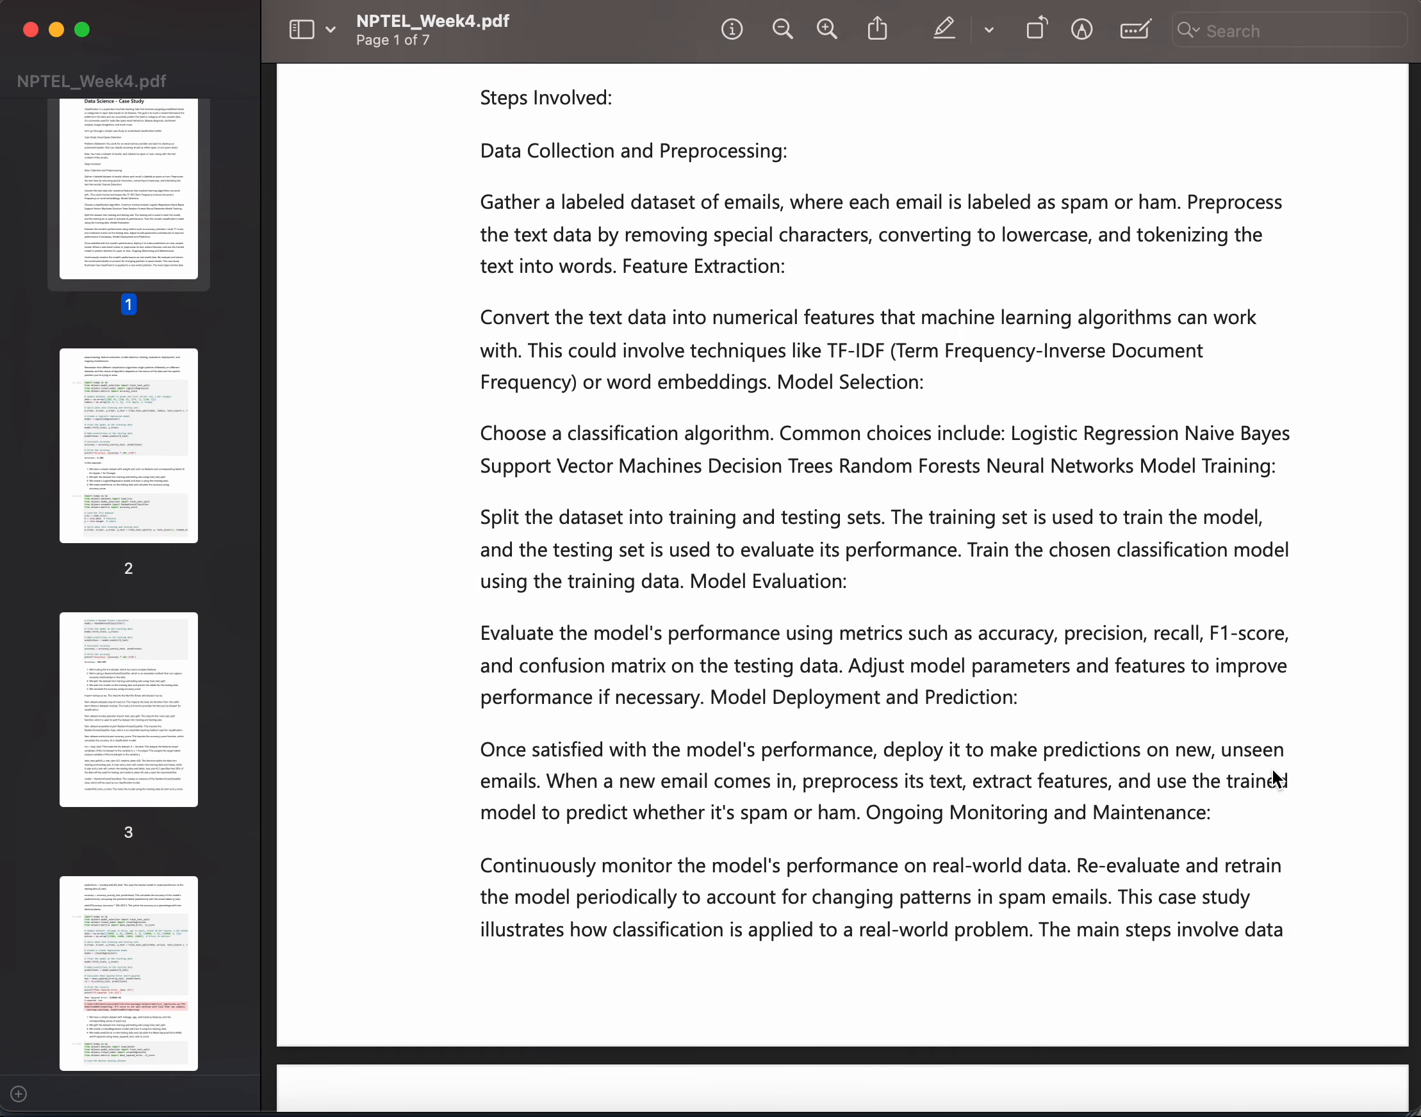
{"action": "scroll", "scroll_direction": "down", "scroll_amount": 3}
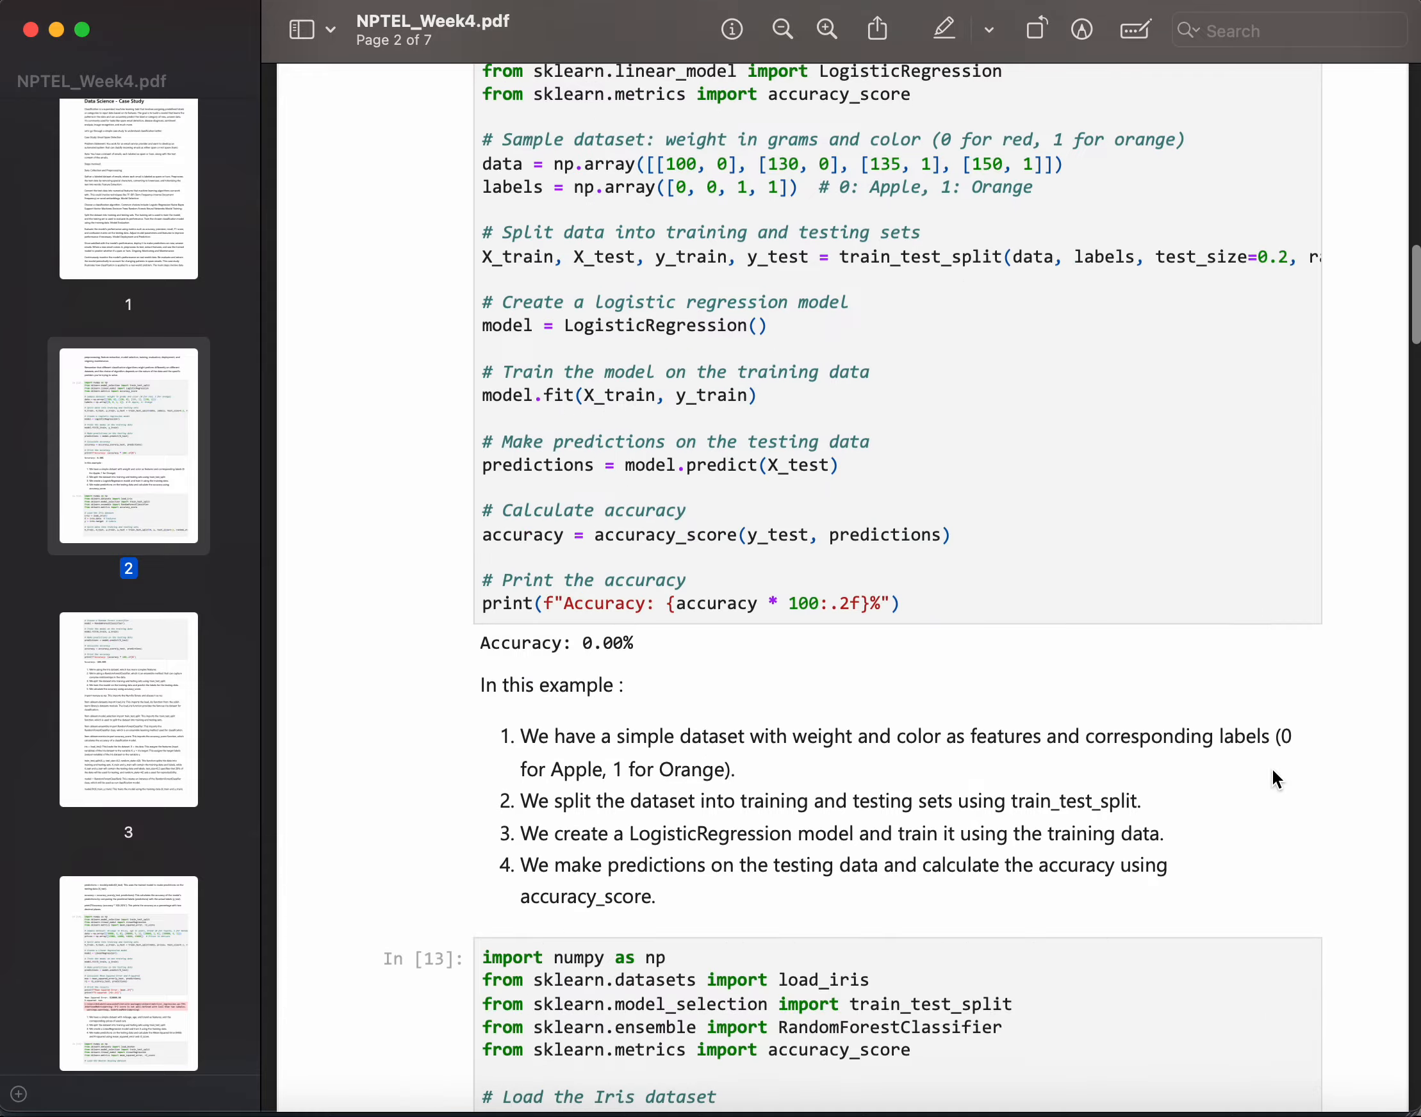
{"action": "scroll", "scroll_direction": "down", "scroll_amount": 3}
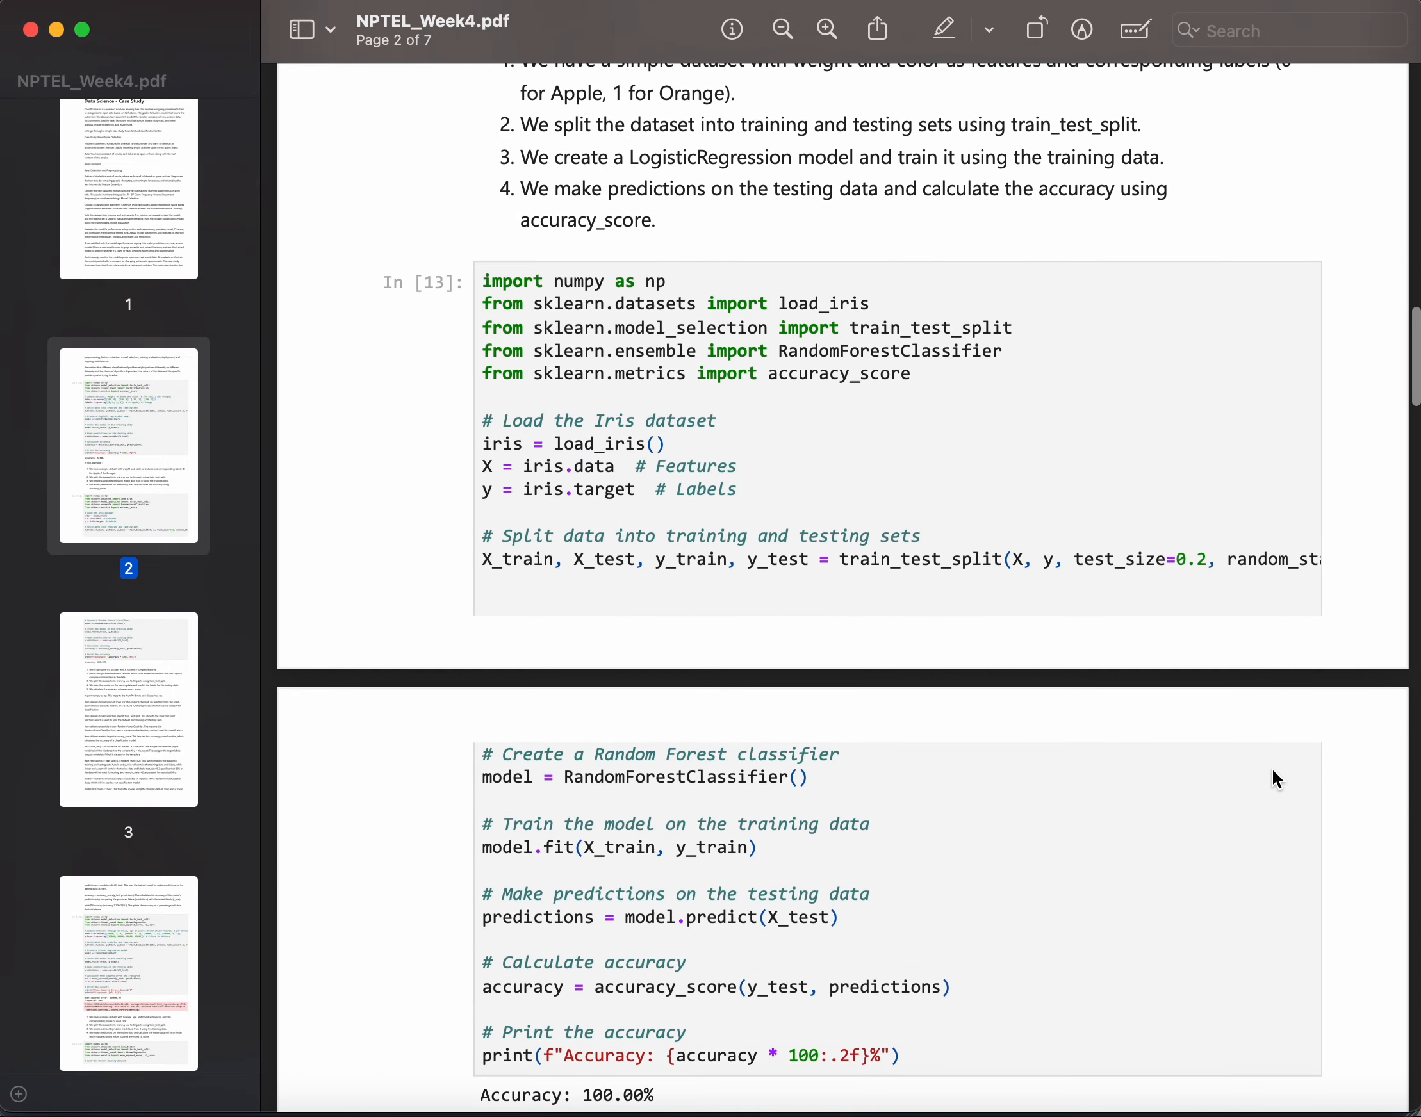